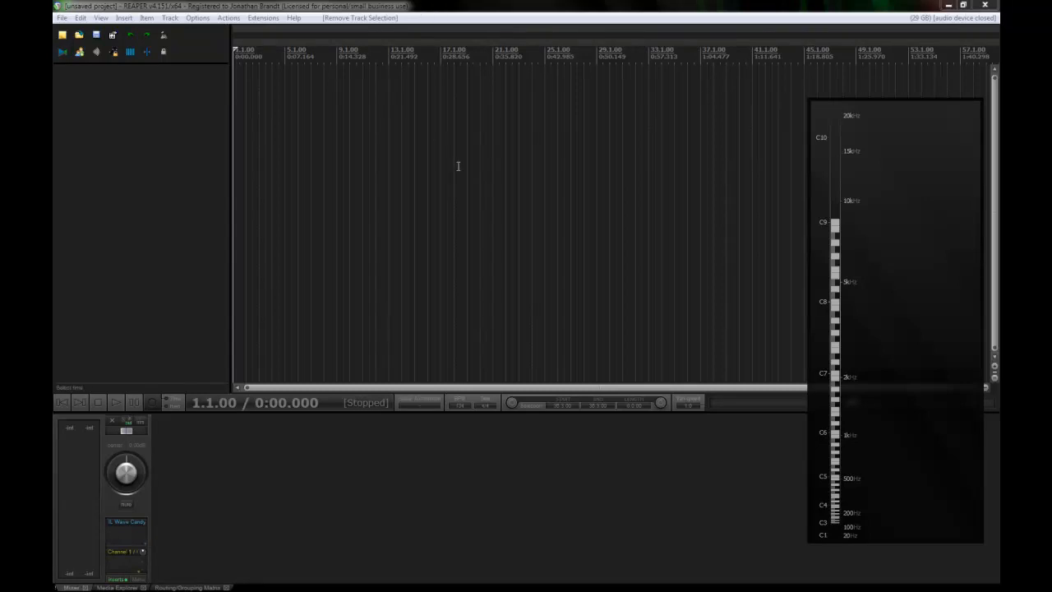
Step: Switch to Explorer and open eclipse_vocals.flac from the Melodyne Vocals folder
{"action": "key", "text": "alt+tab"}
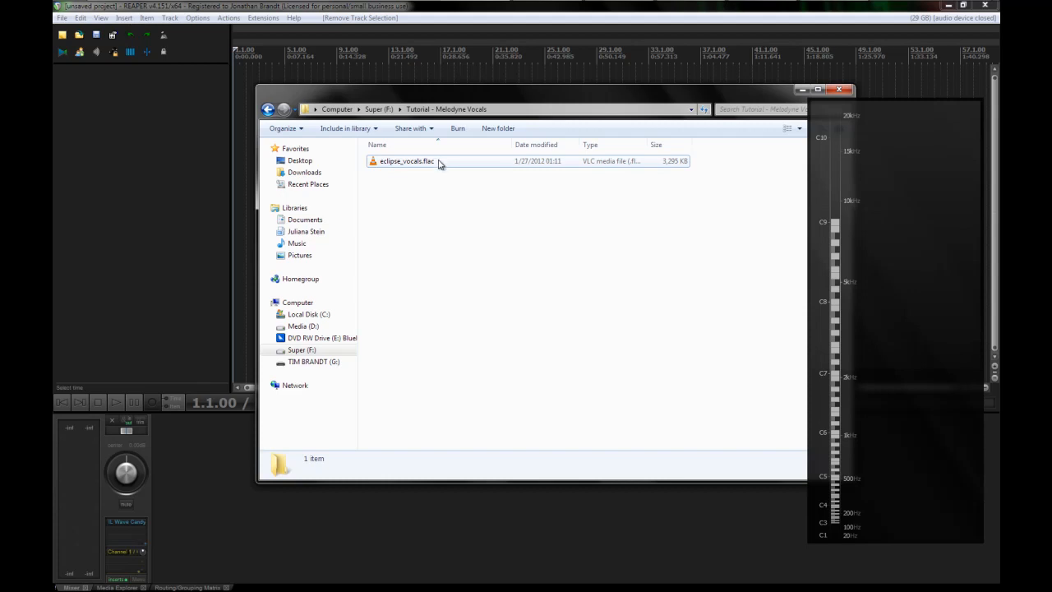
{"action": "left_click", "coordinate": [407, 161]}
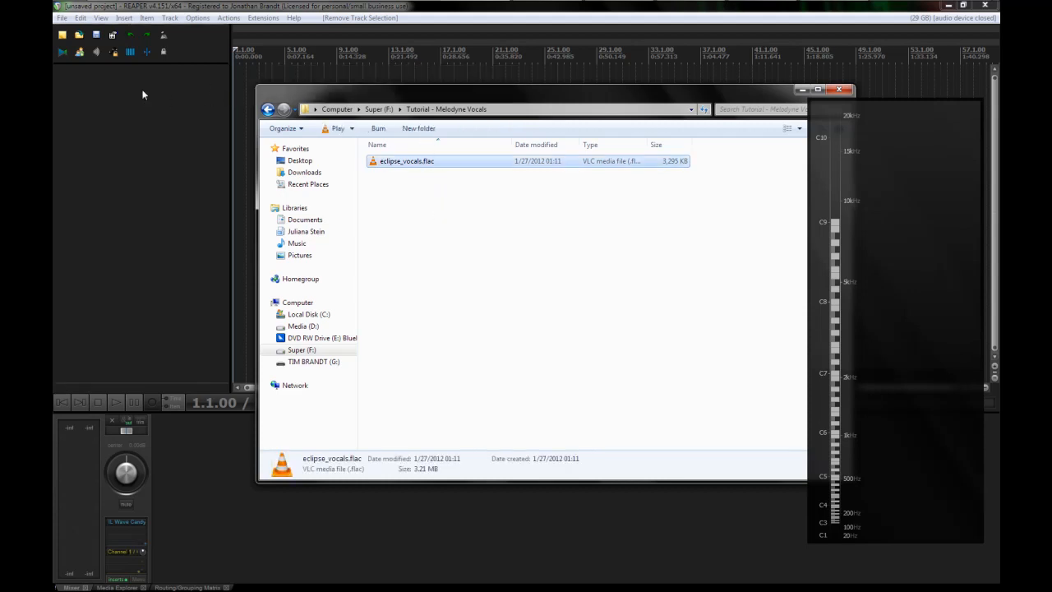
{"action": "double_click", "coordinate": [406, 162]}
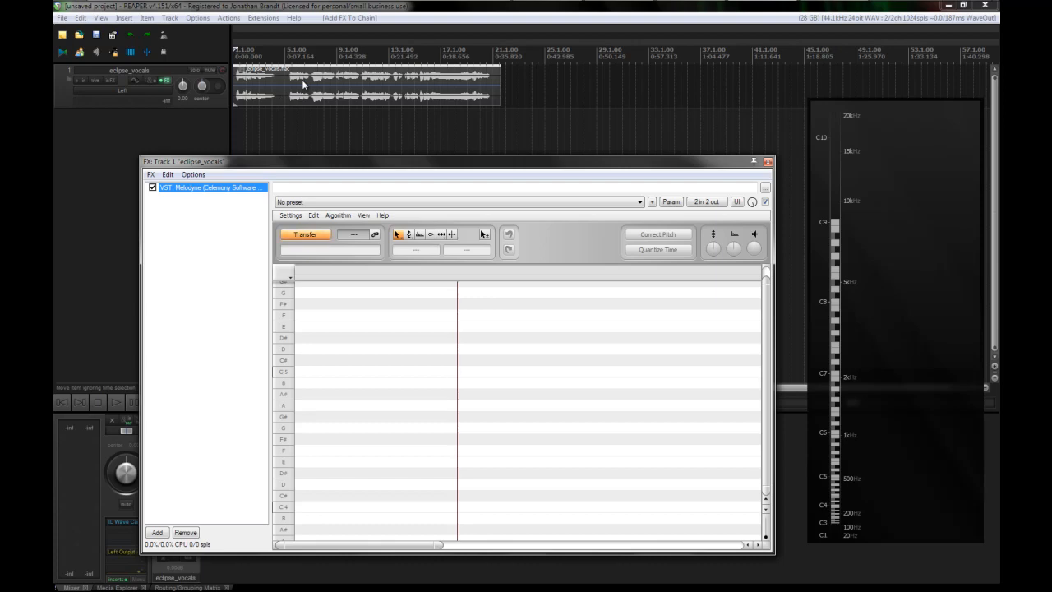
{"action": "mouse_move", "coordinate": [361, 217]}
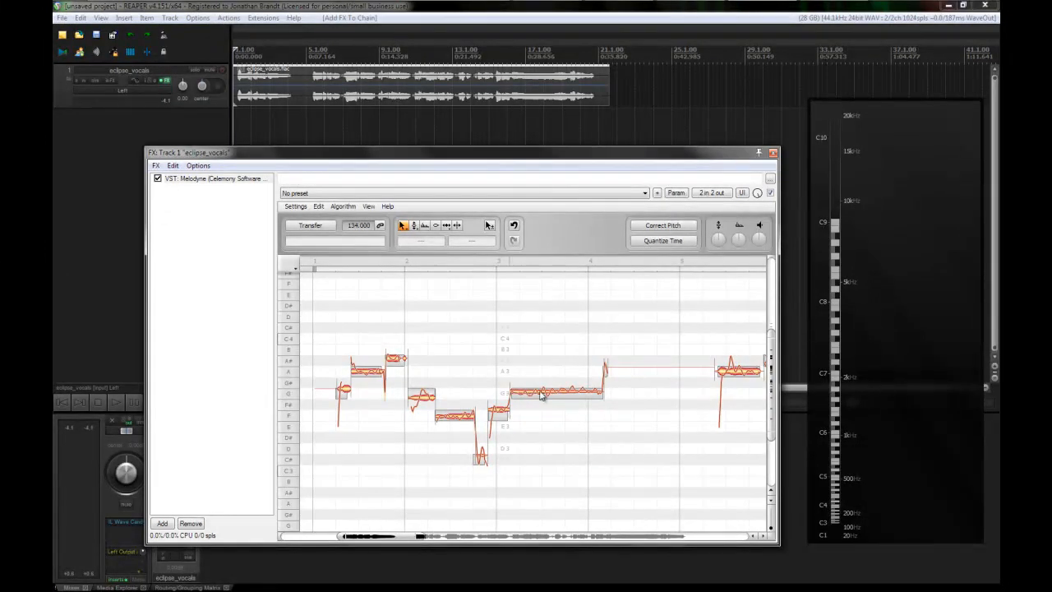
{"action": "mouse_move", "coordinate": [525, 411]}
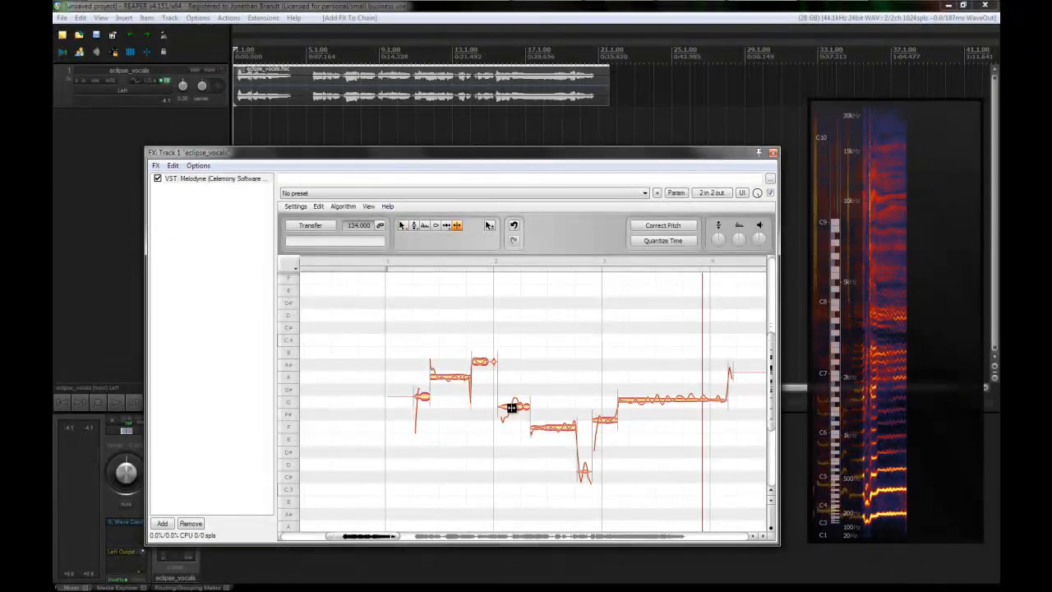
Step: Drag selected vocal notes onto their correct pitch lines in Melodyne
{"action": "left_click", "coordinate": [513, 408]}
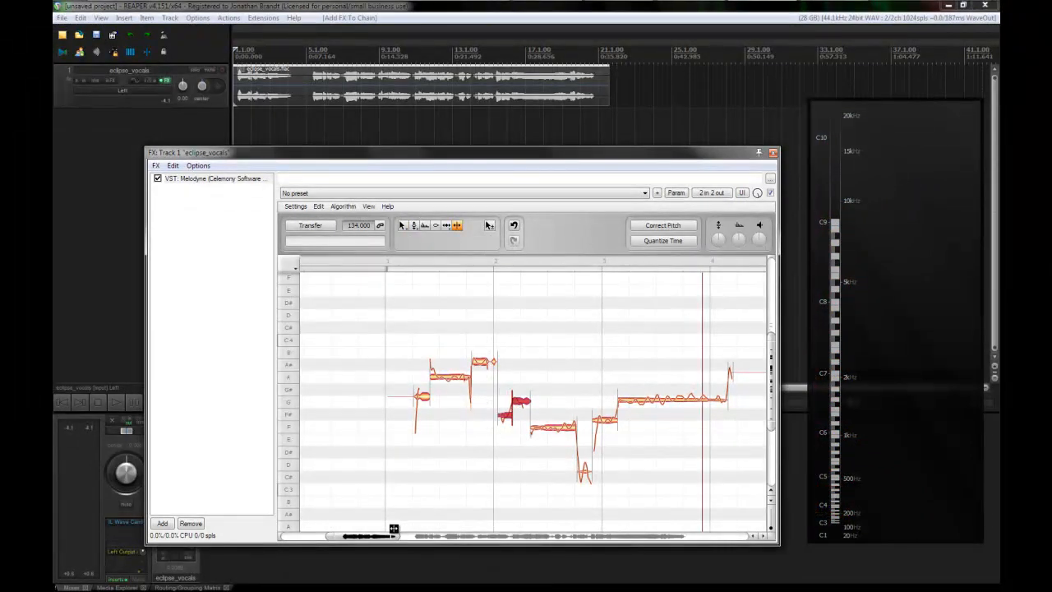
{"action": "left_click_drag", "start_coordinate": [378, 536], "coordinate": [411, 539]}
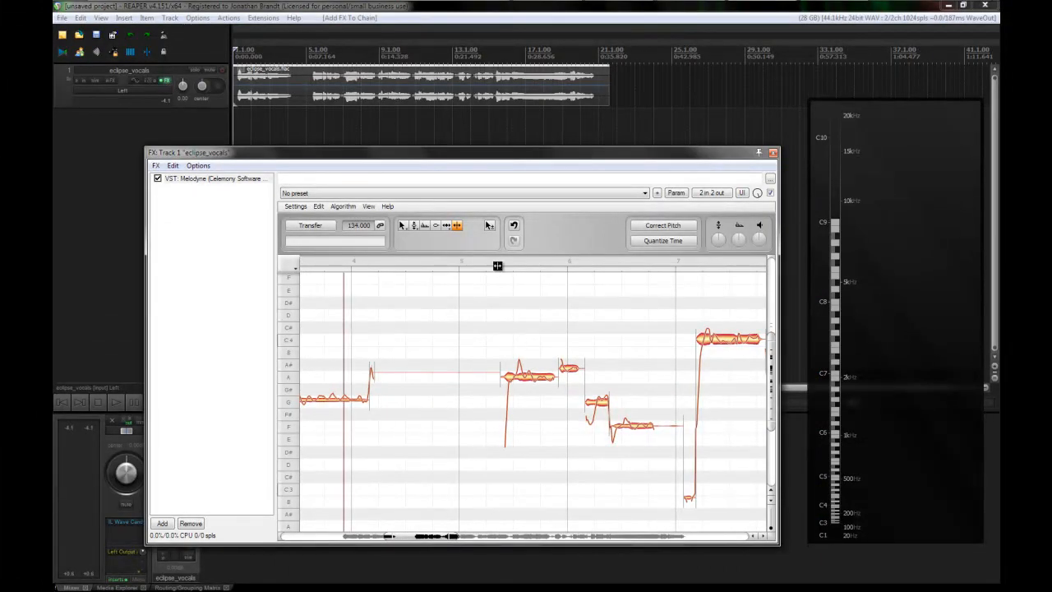
{"action": "mouse_move", "coordinate": [474, 298]}
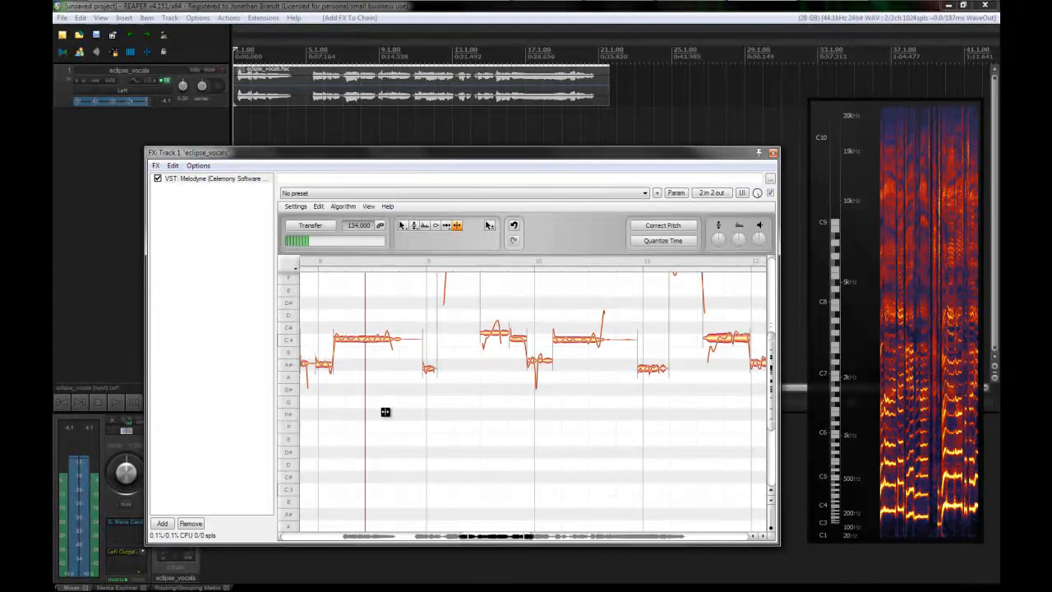
{"action": "left_click_drag", "start_coordinate": [526, 536], "coordinate": [485, 536]}
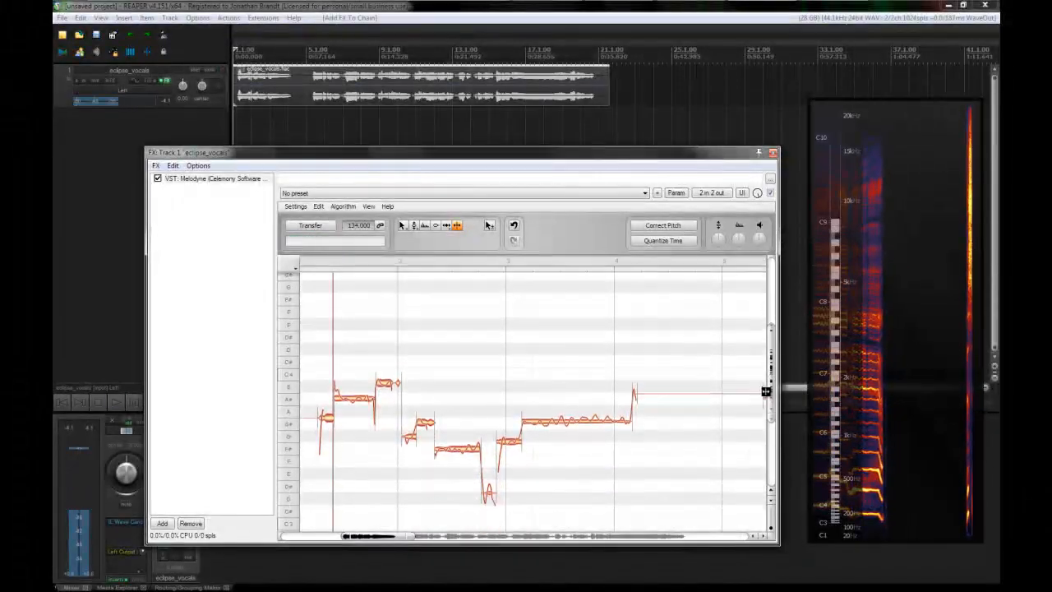
{"action": "right_click", "coordinate": [427, 299]}
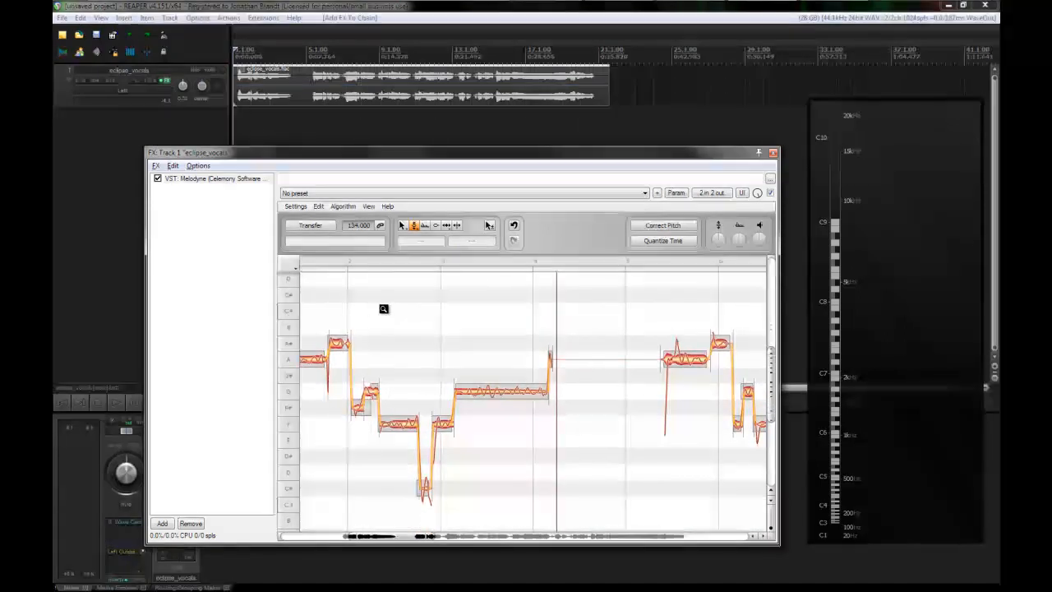
{"action": "mouse_move", "coordinate": [507, 310]}
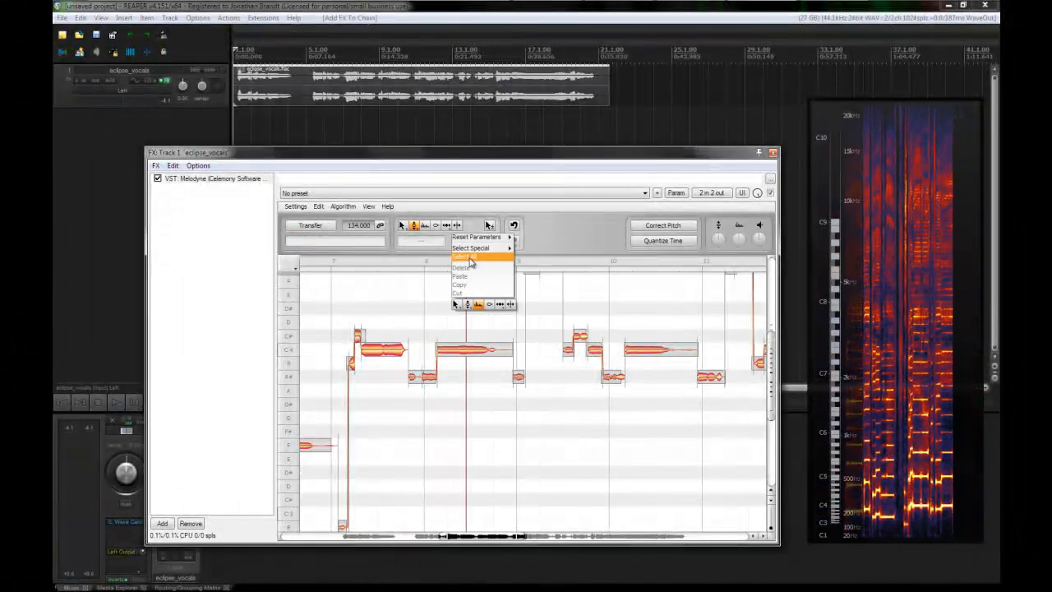
Step: Return the Melodyne view to the opening vocal phrase for further editing
{"action": "left_click", "coordinate": [464, 257]}
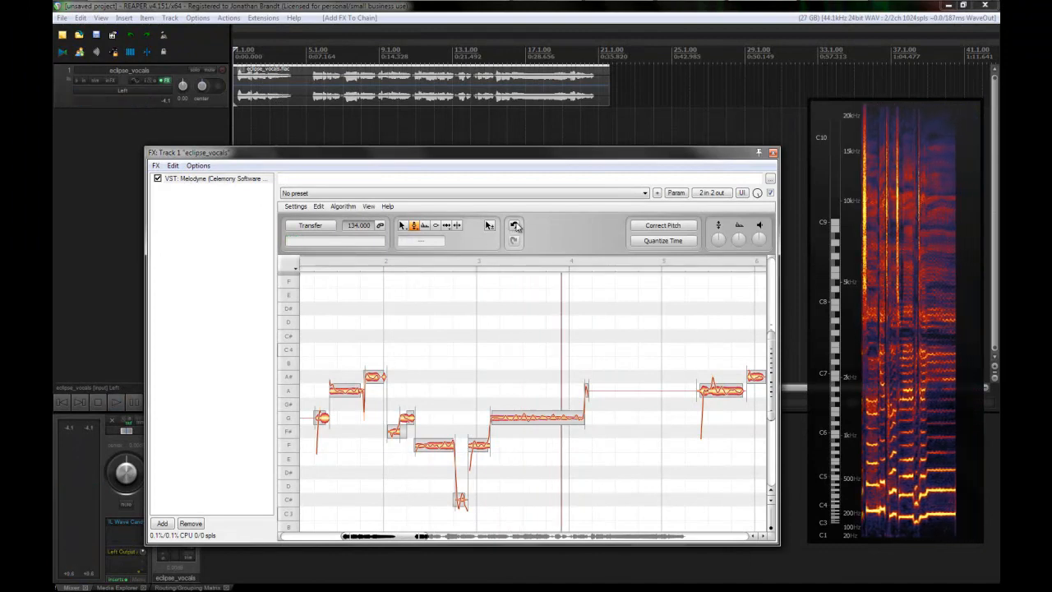
{"action": "mouse_move", "coordinate": [414, 225]}
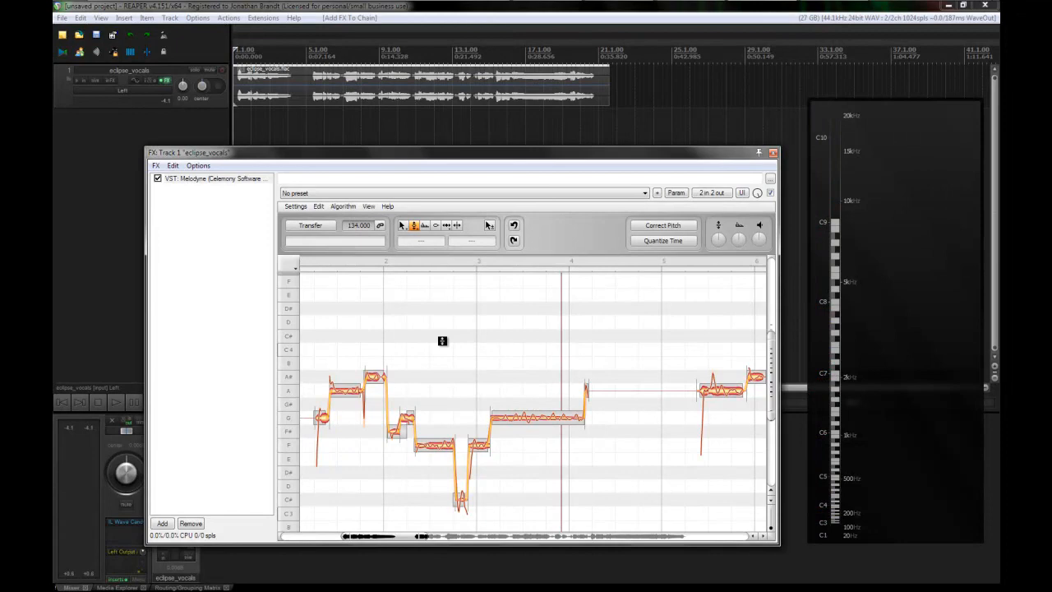
{"action": "mouse_move", "coordinate": [516, 314]}
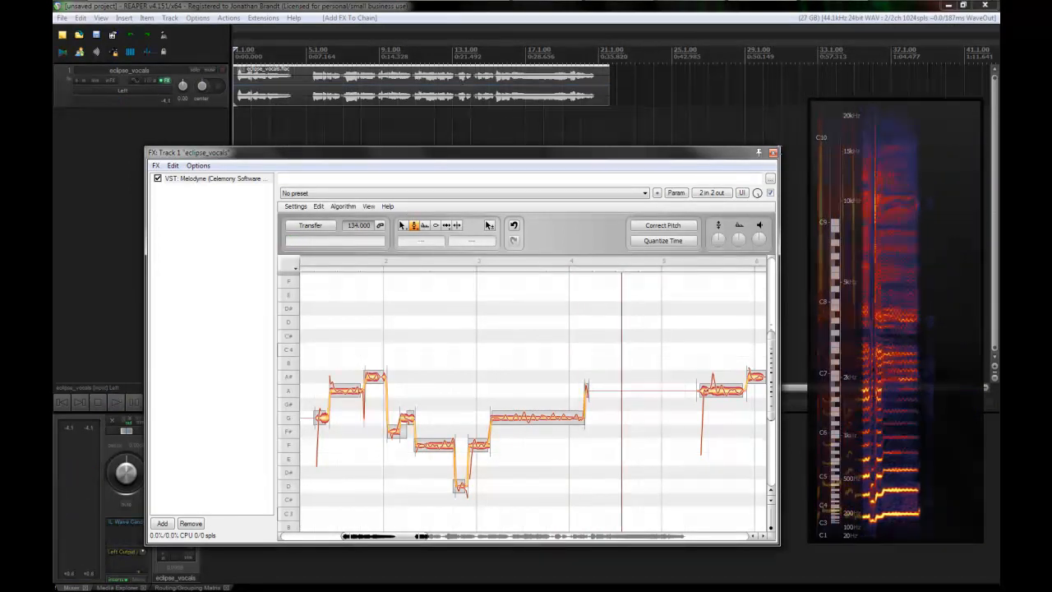
Step: Close the track's FX window and reopen the Melodyne editor
{"action": "left_click", "coordinate": [773, 152]}
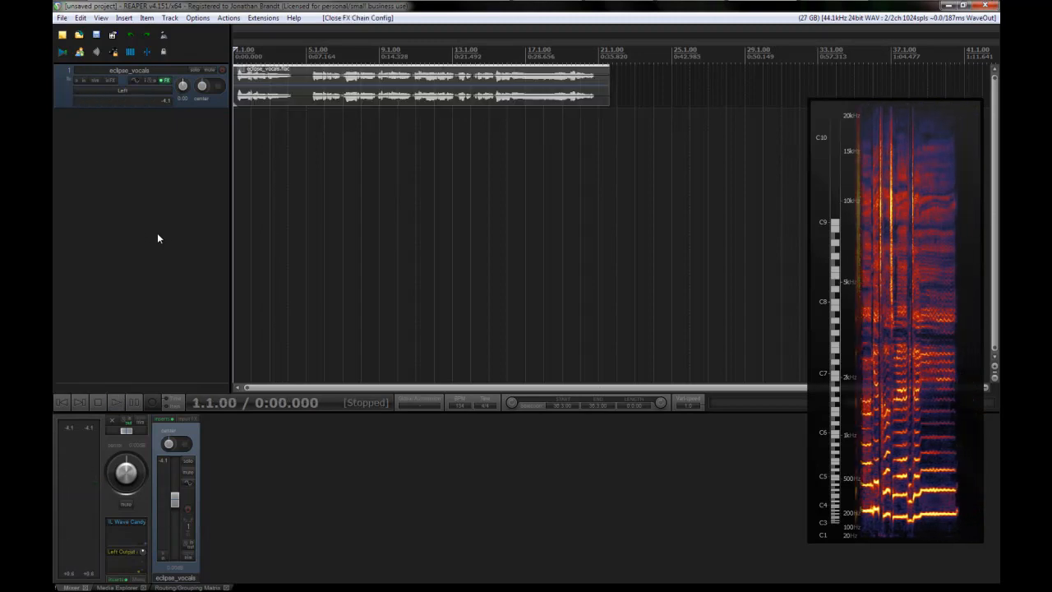
{"action": "left_click", "coordinate": [168, 81]}
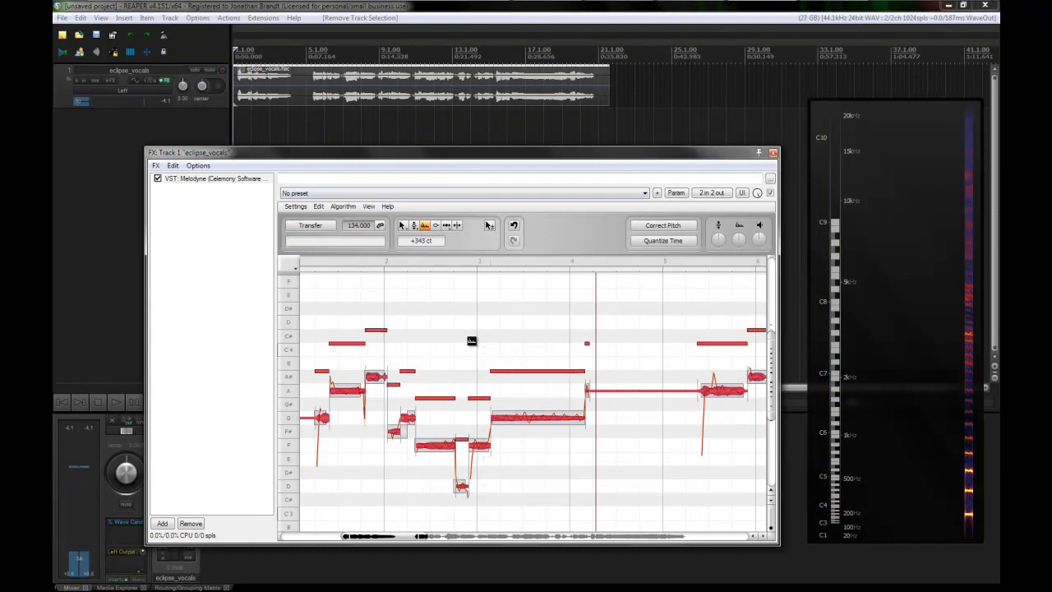
Step: Shift a note's formant bar with Melodyne's Formant Tool
{"action": "left_click", "coordinate": [115, 402]}
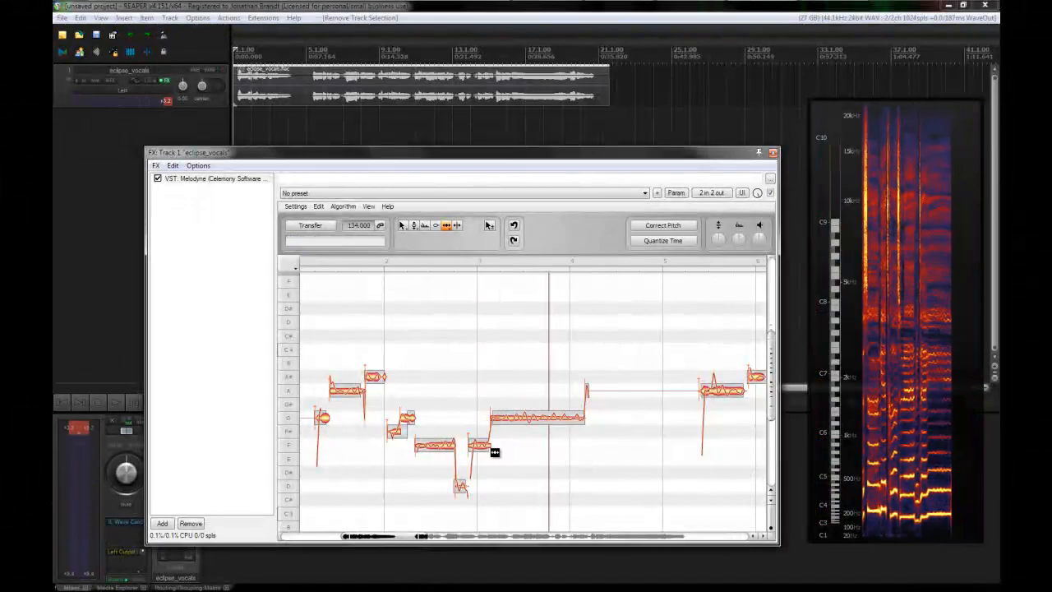
{"action": "left_click", "coordinate": [481, 447]}
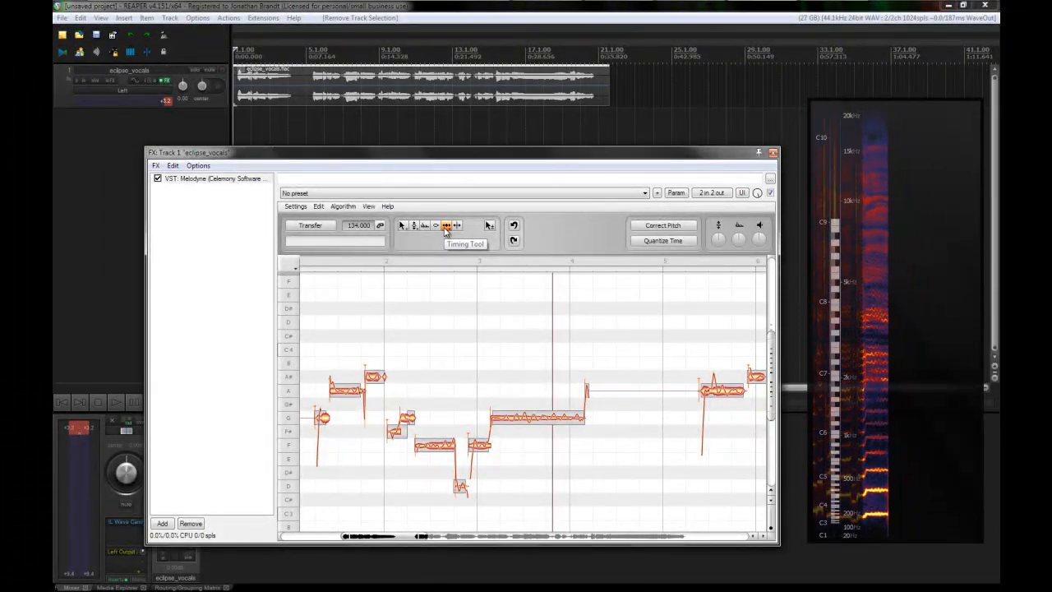
{"action": "mouse_move", "coordinate": [447, 246]}
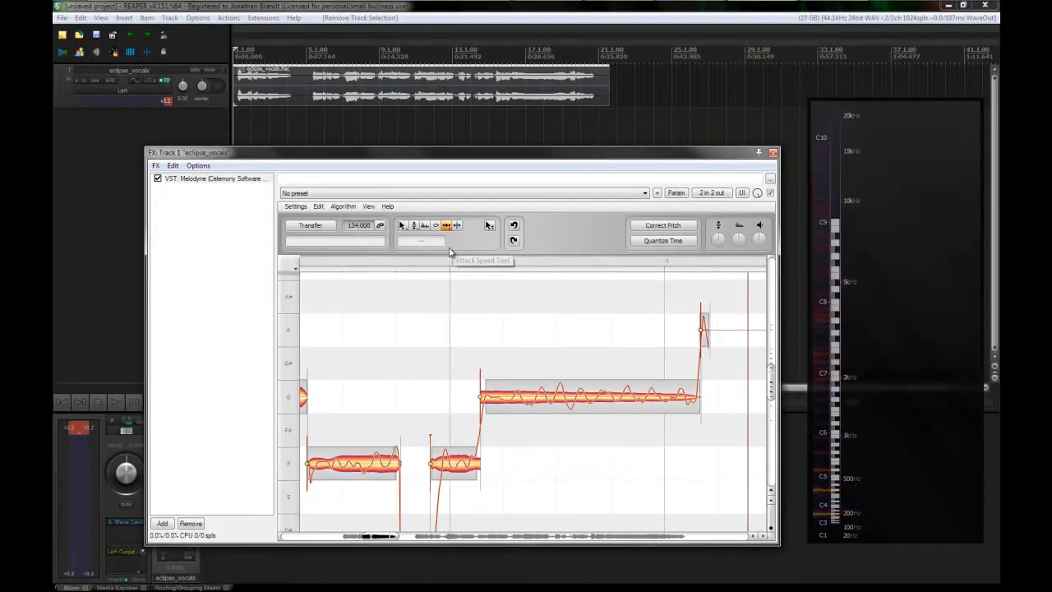
{"action": "mouse_move", "coordinate": [483, 352]}
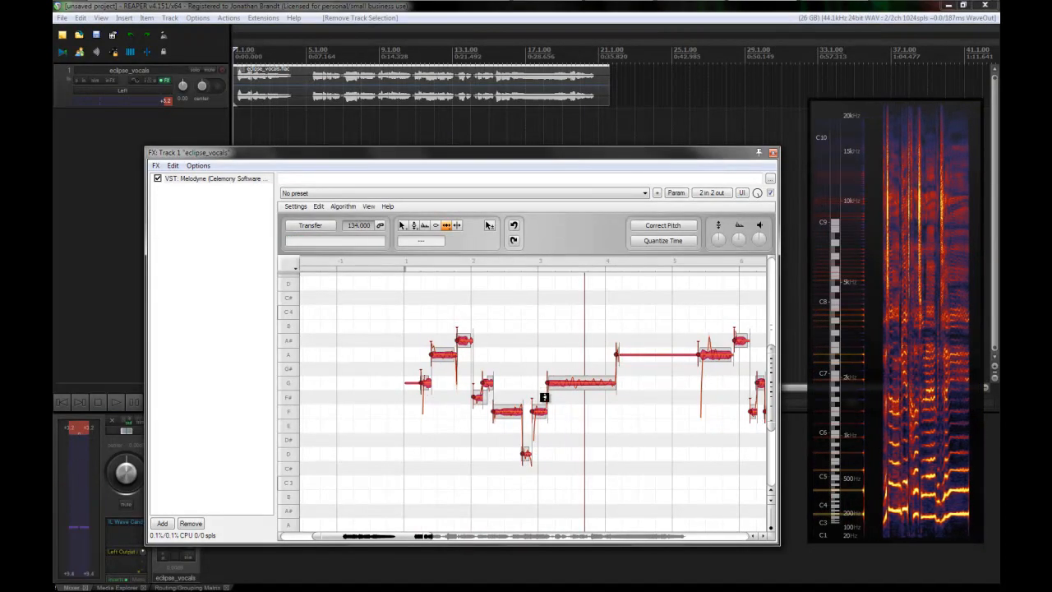
Step: Adjust a note's attack speed, then close the Melodyne FX window
{"action": "left_click", "coordinate": [115, 401]}
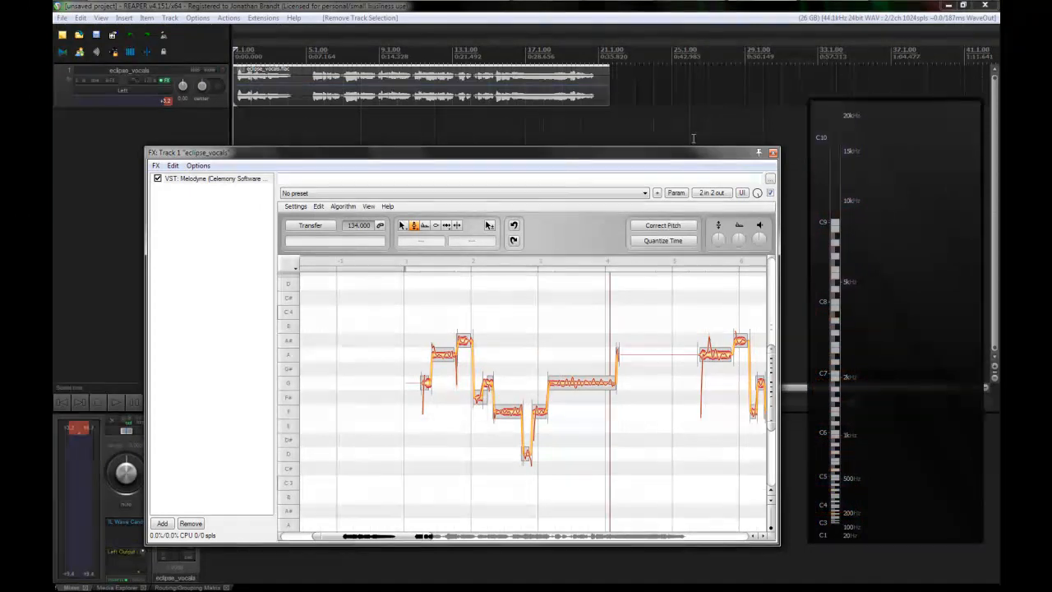
{"action": "left_click", "coordinate": [773, 151]}
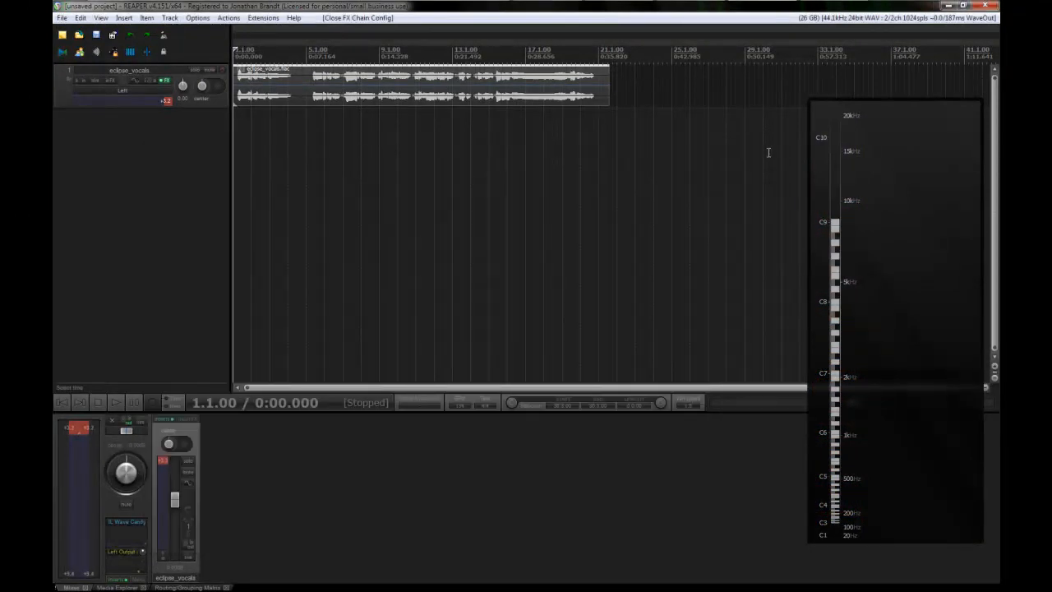